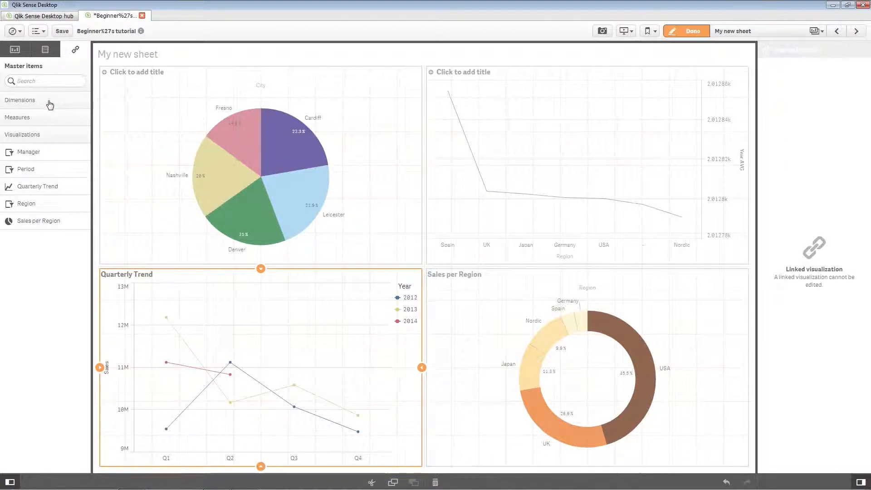
mouse_move(64, 124)
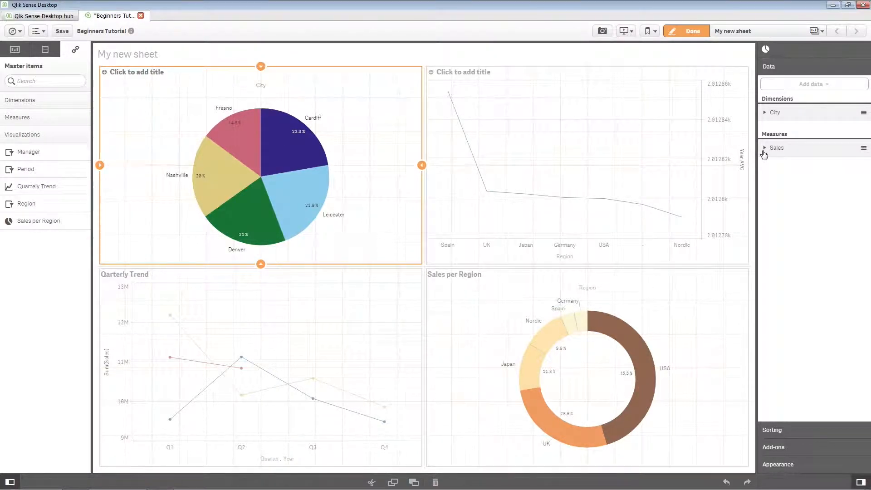
Unlink the City pie chart's Sales measure from its master measure and confirm
left_click(776, 148)
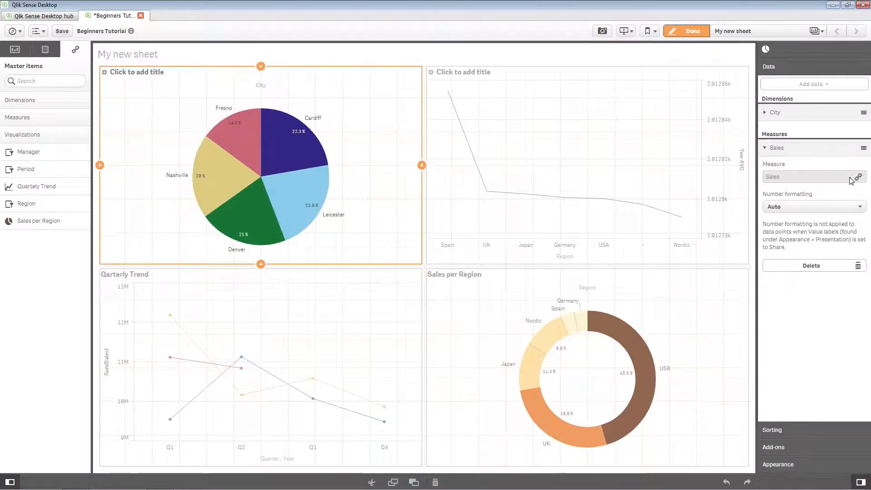
left_click(860, 176)
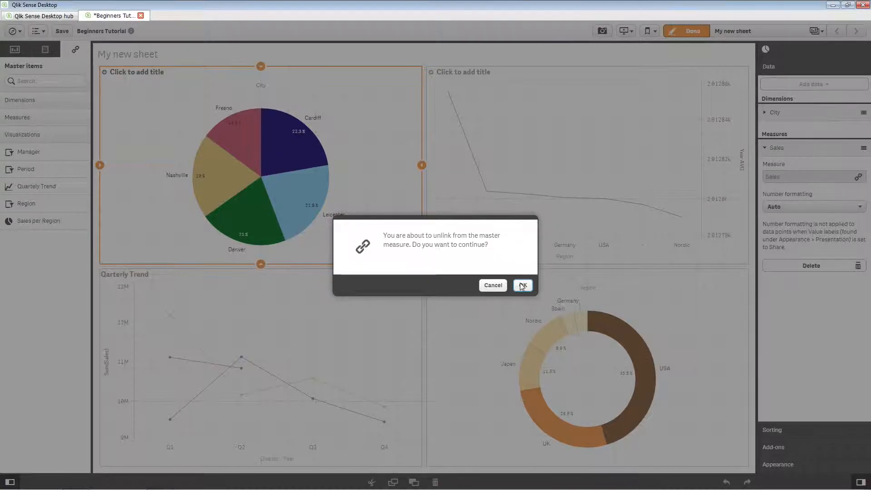
left_click(521, 285)
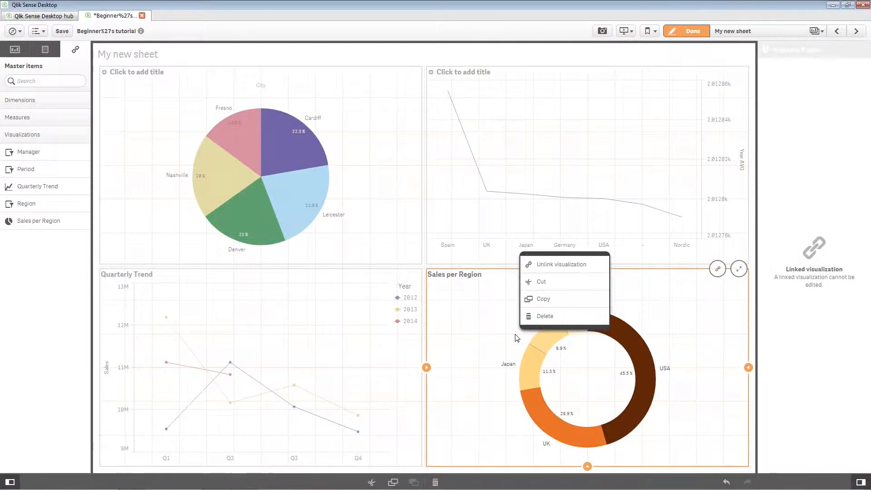
mouse_move(544, 265)
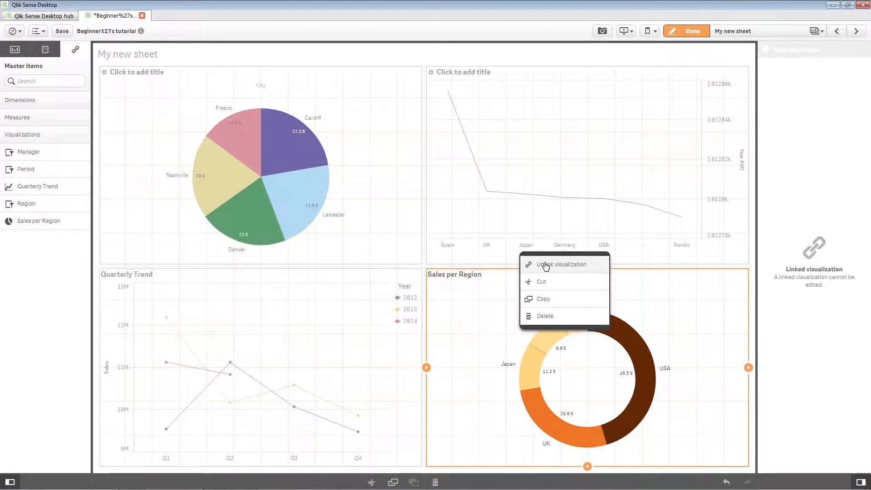
Unlink Sales per Region from its master visualization and confirm
left_click(561, 264)
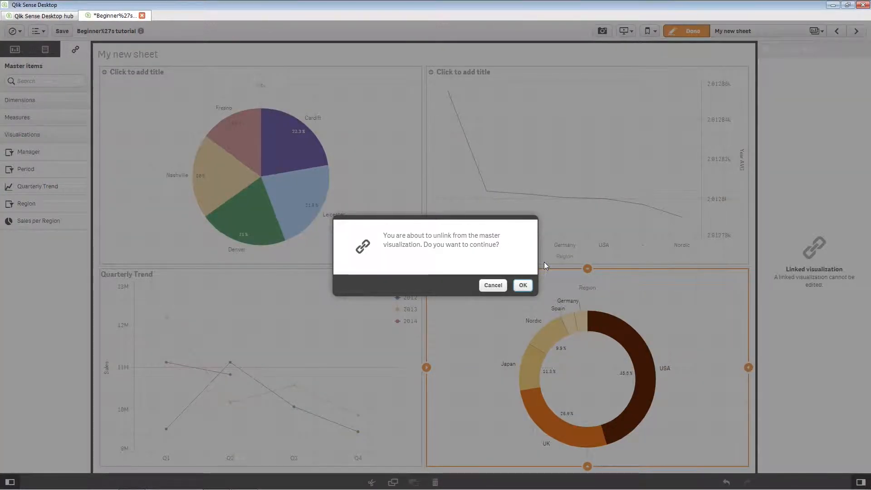
mouse_move(518, 302)
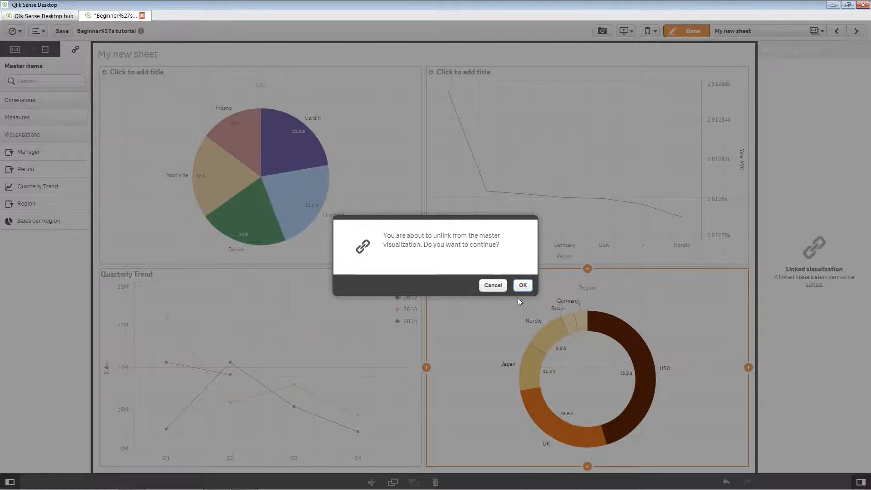
left_click(521, 285)
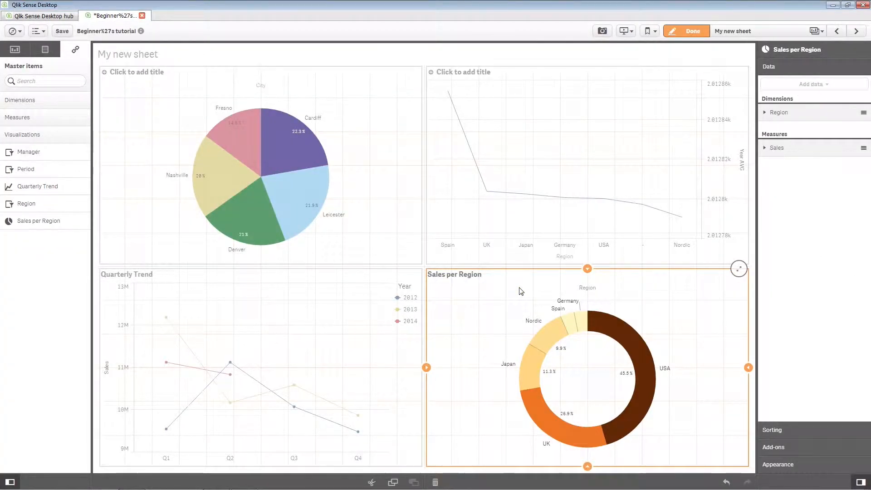
mouse_move(374, 337)
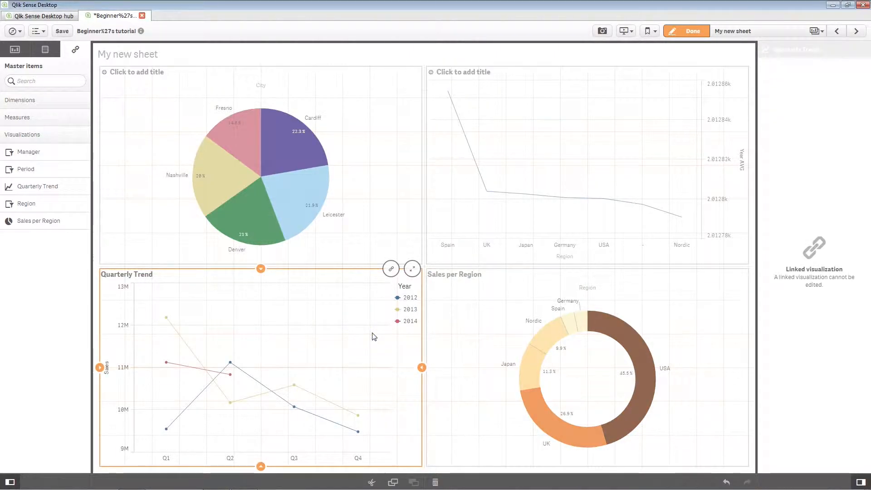
Unlink Quarterly Trend from its master visualization and confirm
left_click(390, 269)
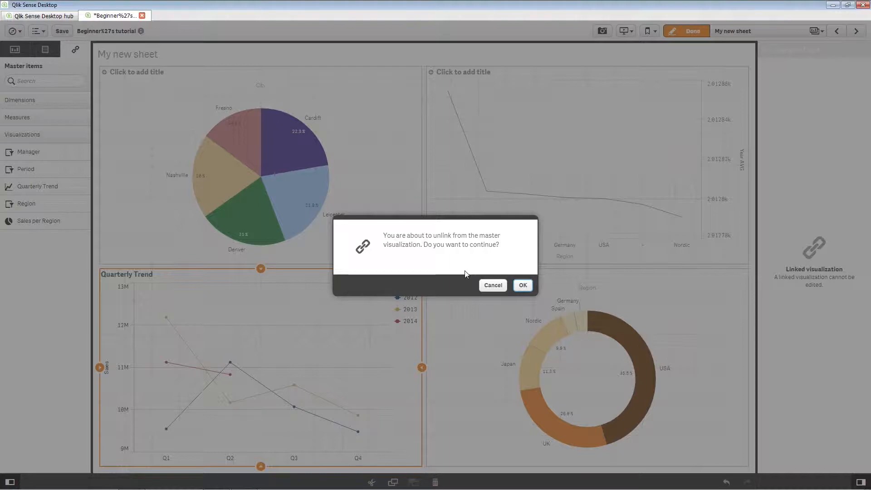
left_click(521, 285)
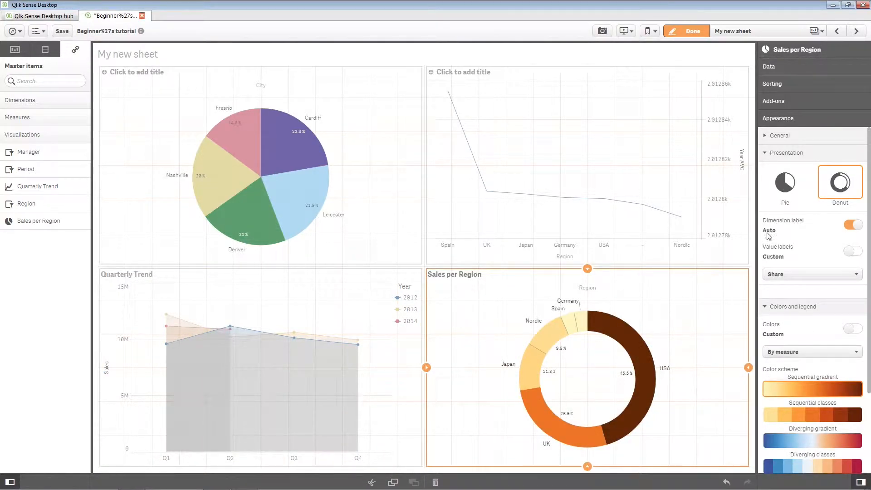
Show Sales per Region as a pie with the blue-to-red diverging gradient colours
left_click(785, 181)
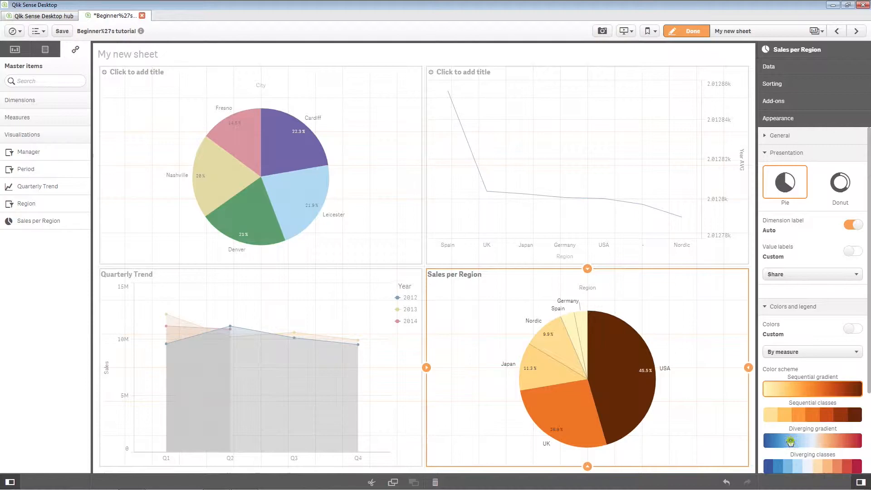
left_click(812, 441)
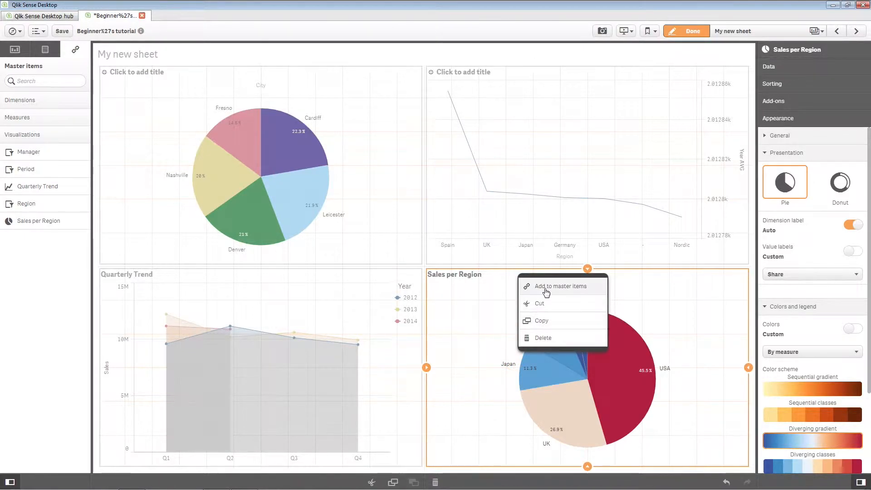
Add the restyled pie to master items, appending 'Custom' to its name
left_click(558, 285)
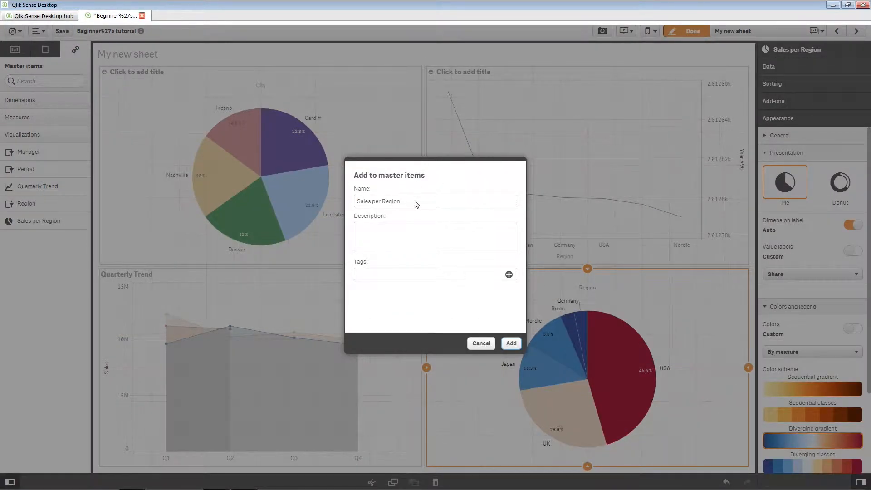
type("Custom")
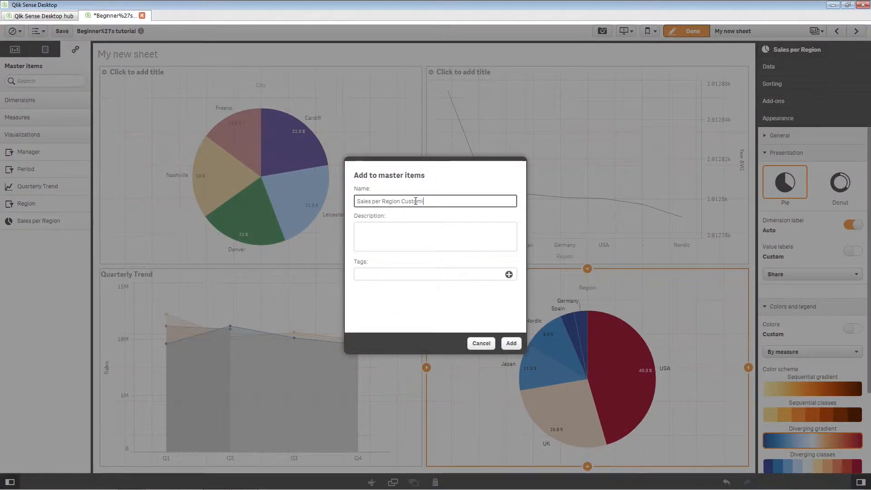